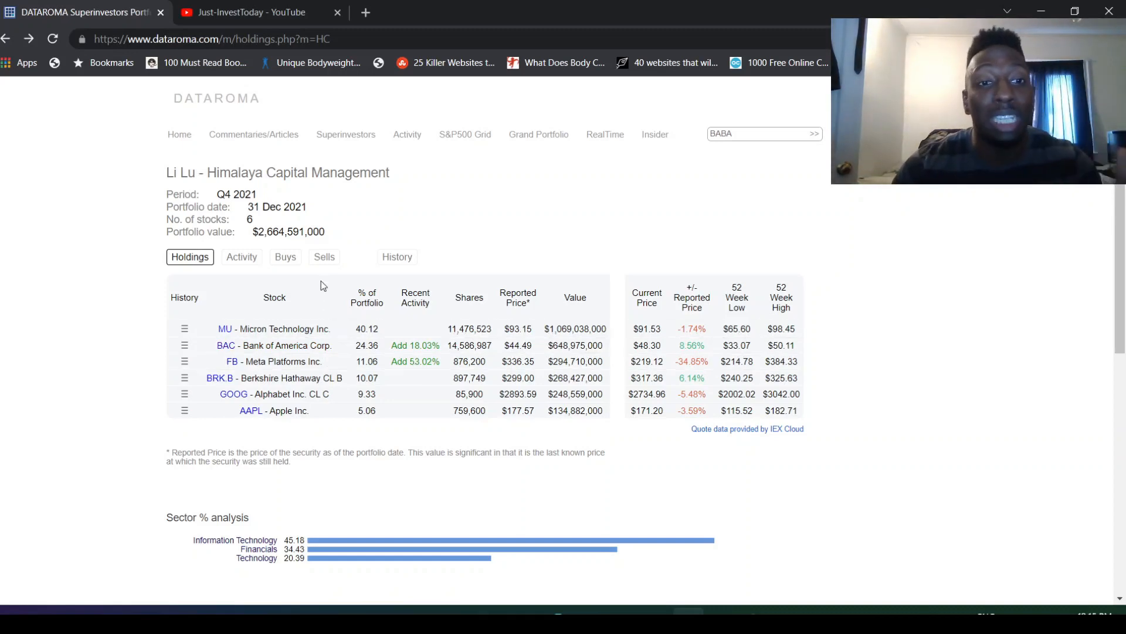
- View Li Lu's past sells, then return to his current holdings
left_click(323, 256)
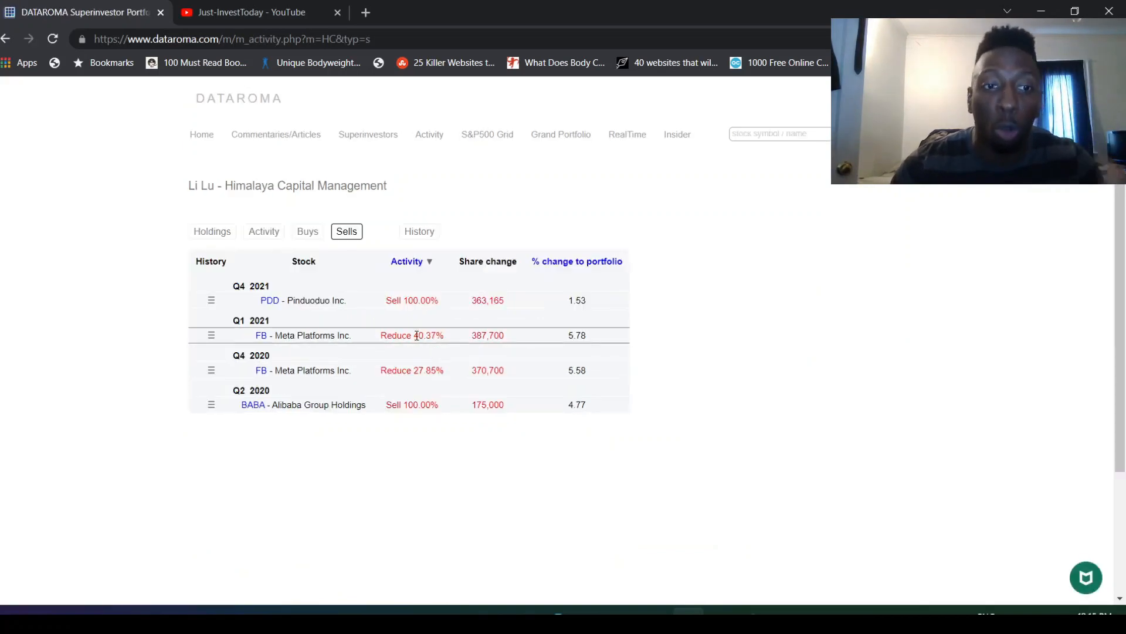
mouse_move(261, 370)
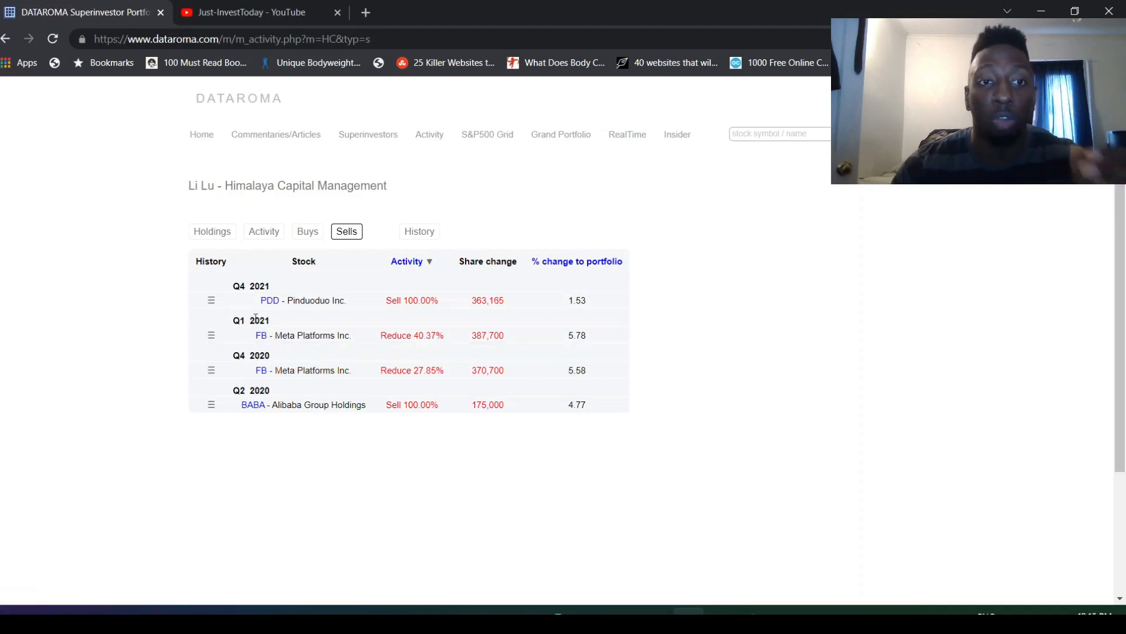
left_click(212, 231)
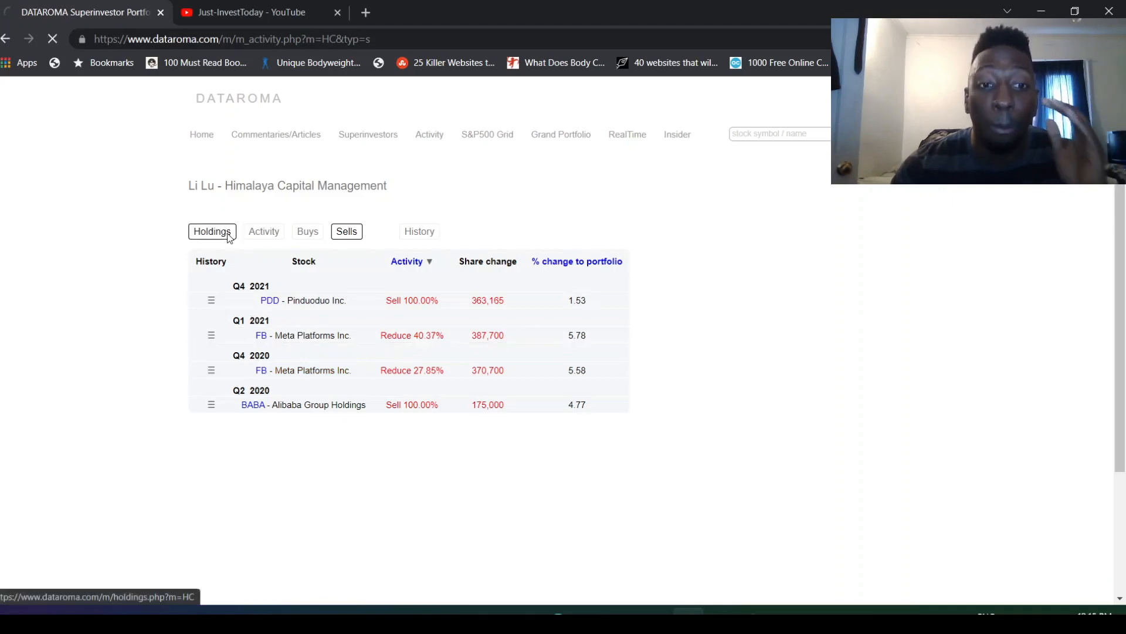
left_click(211, 231)
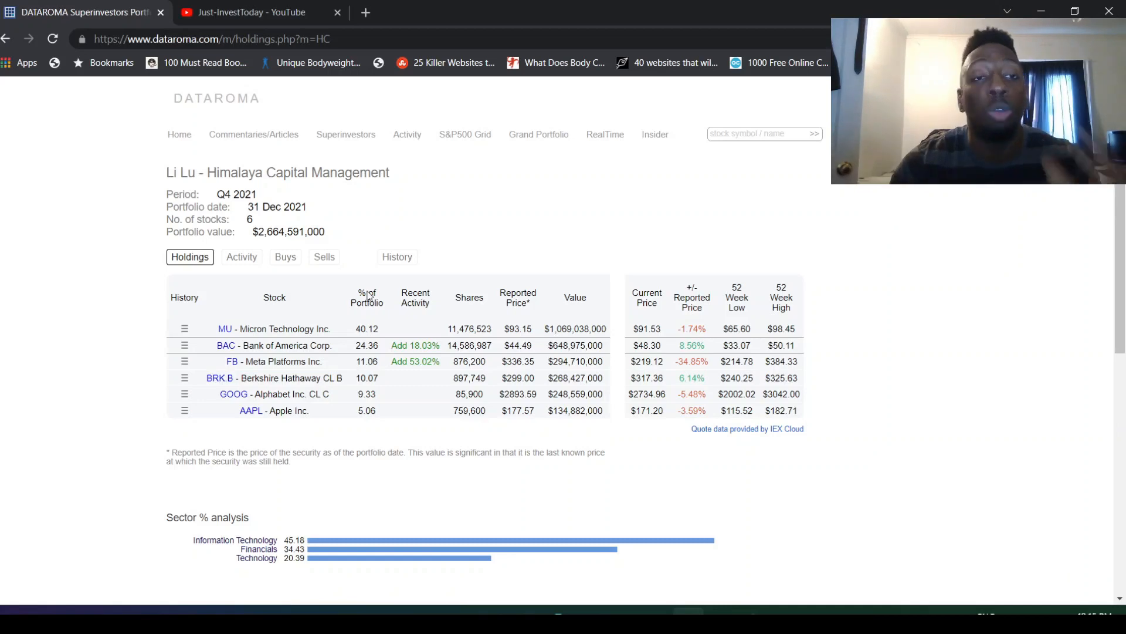
- Browse the channel's uploaded videos, then switch to the #83 Mohnish Pabrai interview tab
left_click(251, 12)
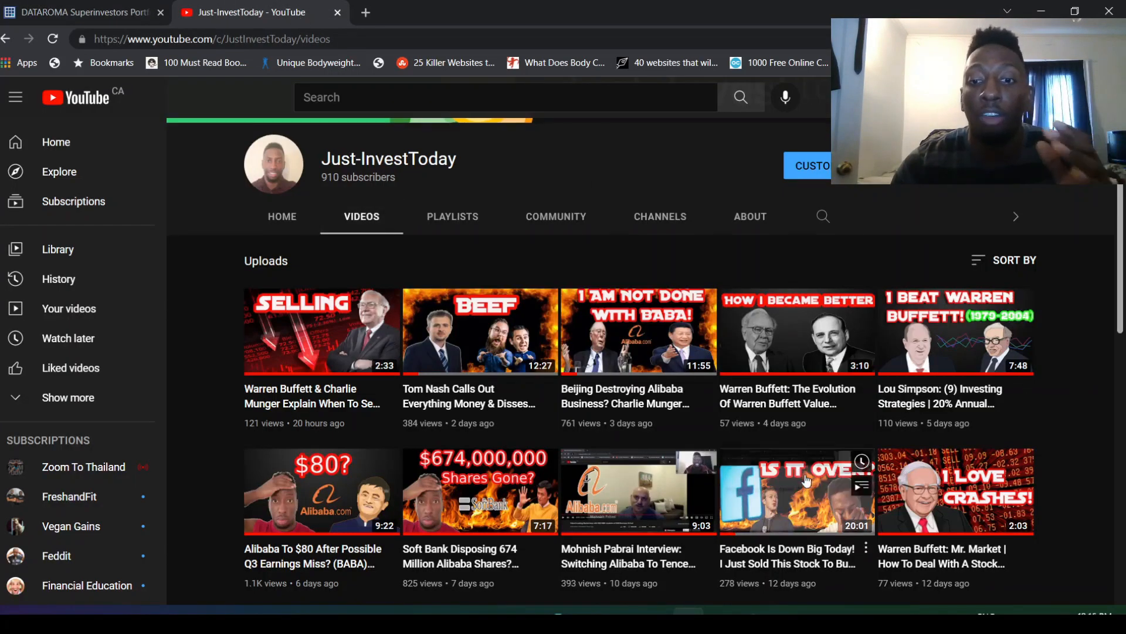
scroll("down", 3)
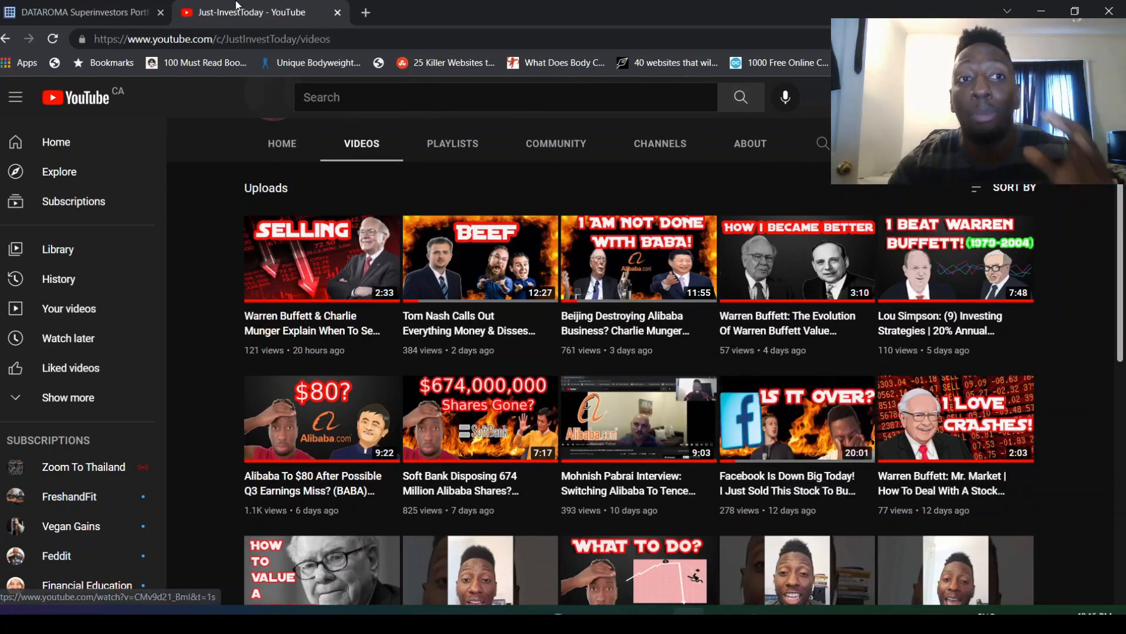
left_click(79, 12)
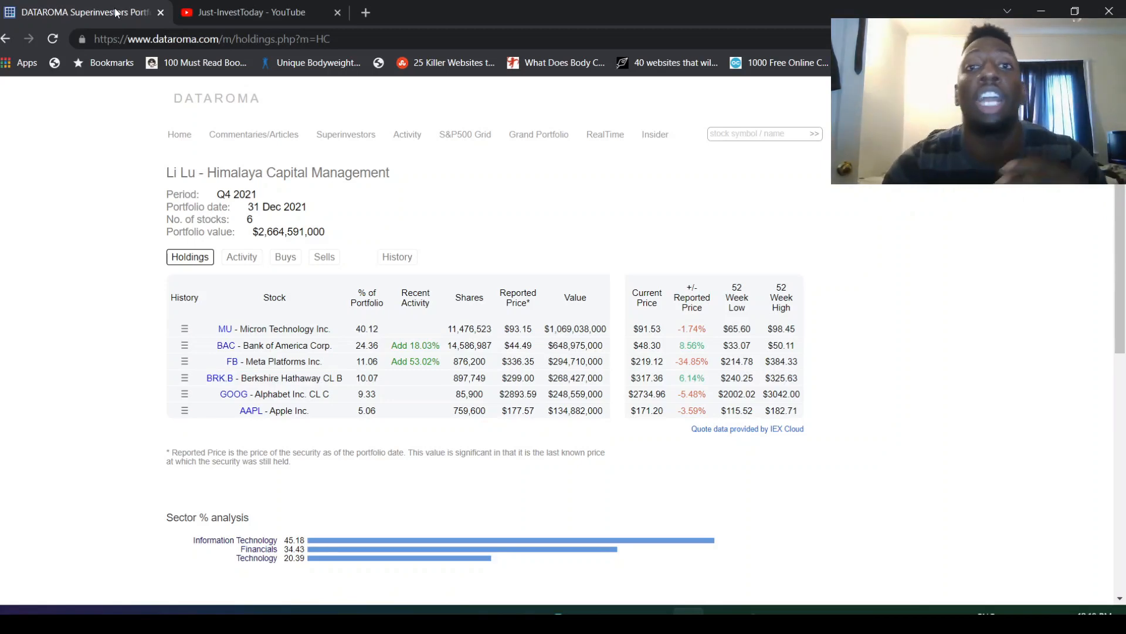
left_click(248, 13)
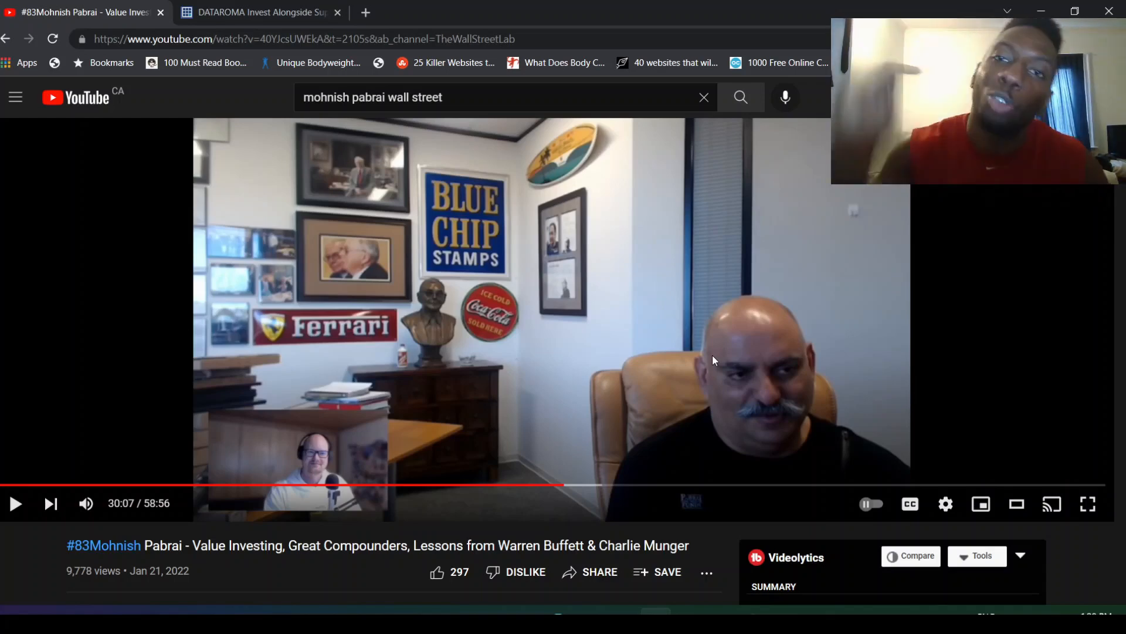
- Switch back to the Dataroma tab showing Li Lu's Himalaya Capital Q4 2021 holdings
left_click(82, 12)
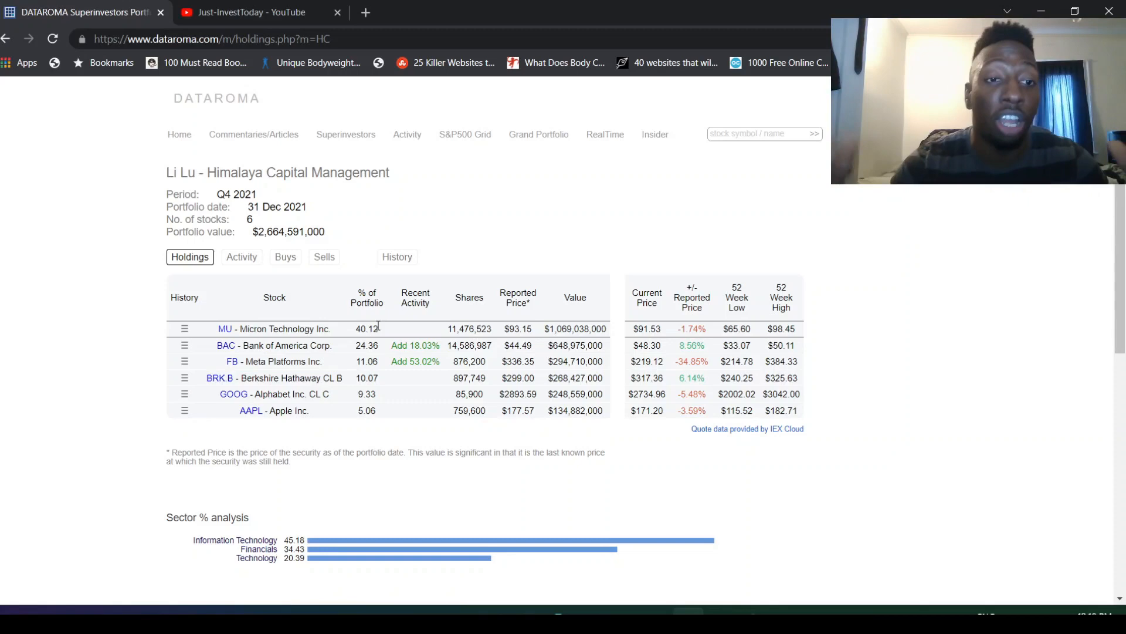
left_click(324, 256)
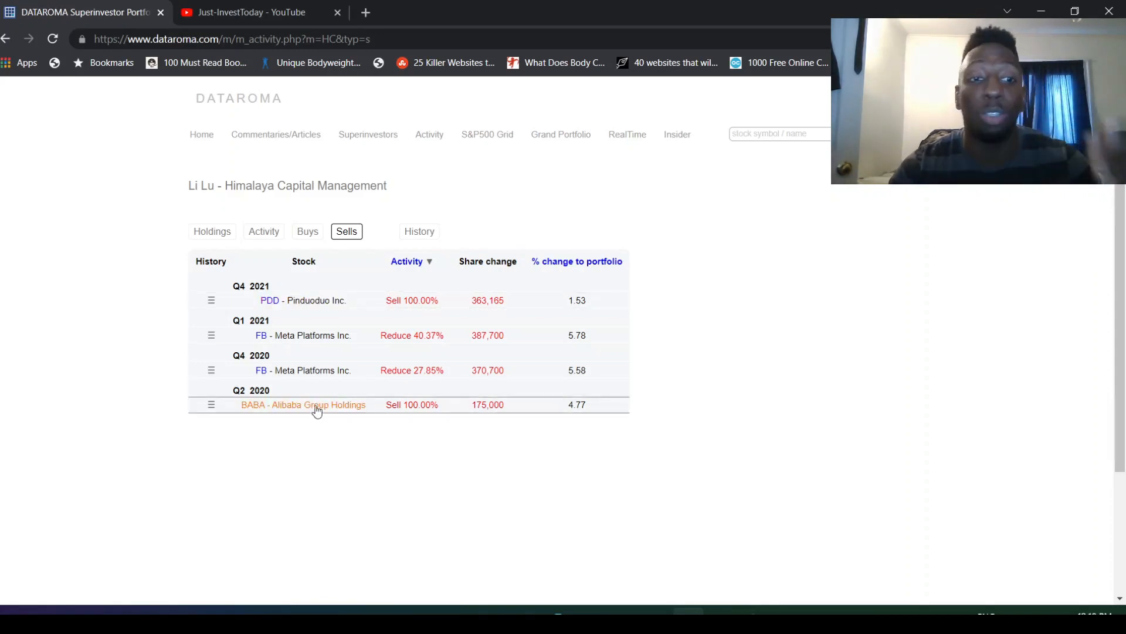
mouse_move(208, 250)
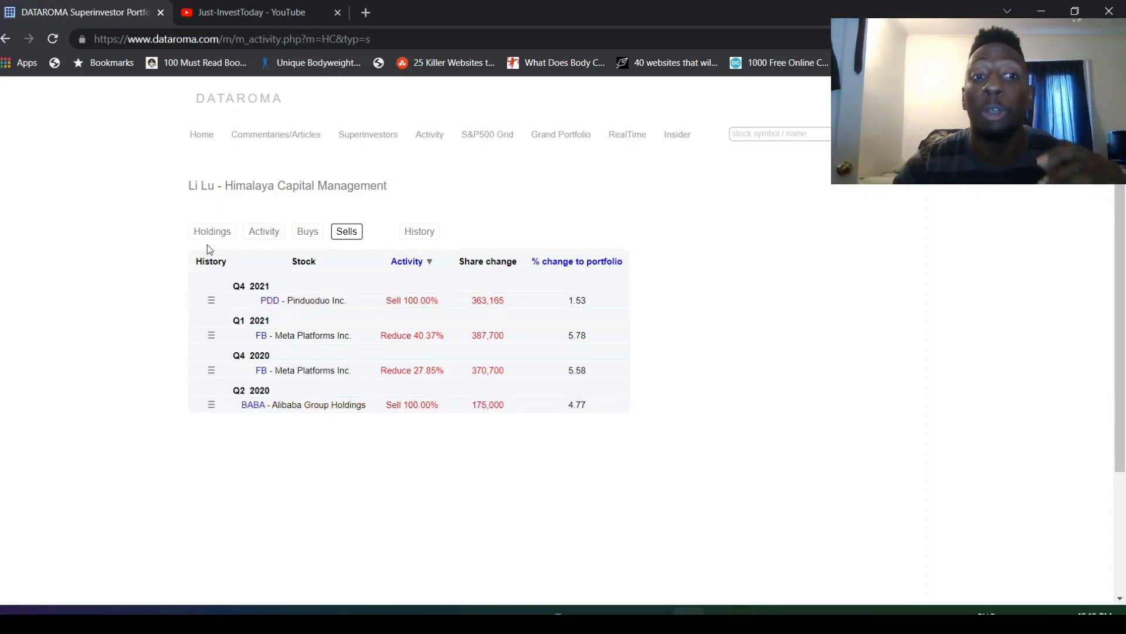
left_click(211, 231)
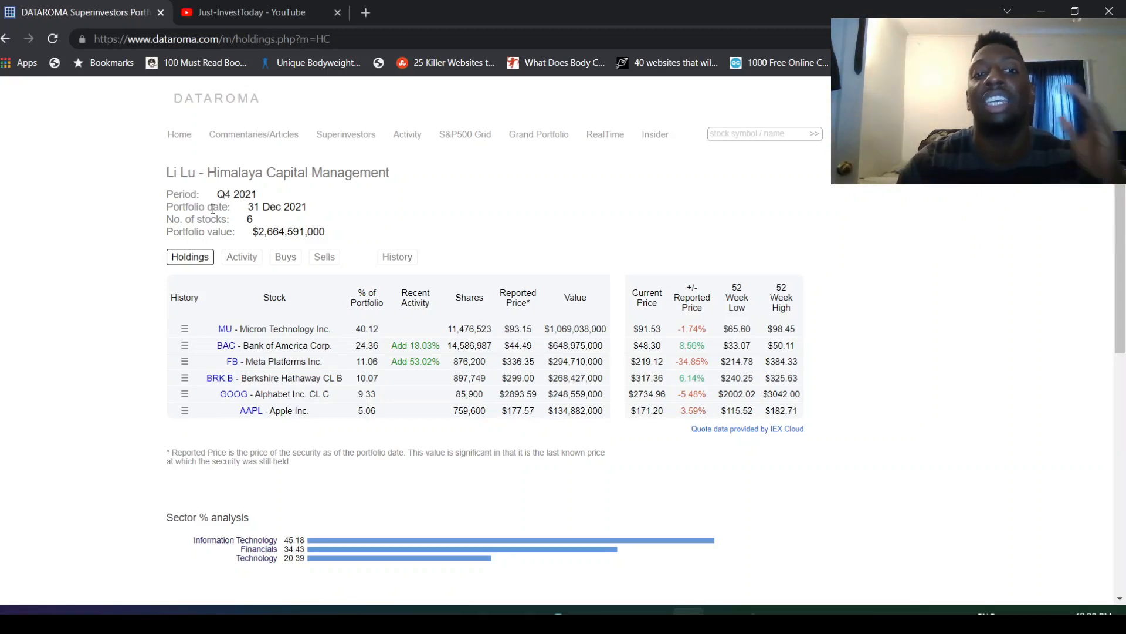
mouse_move(404, 205)
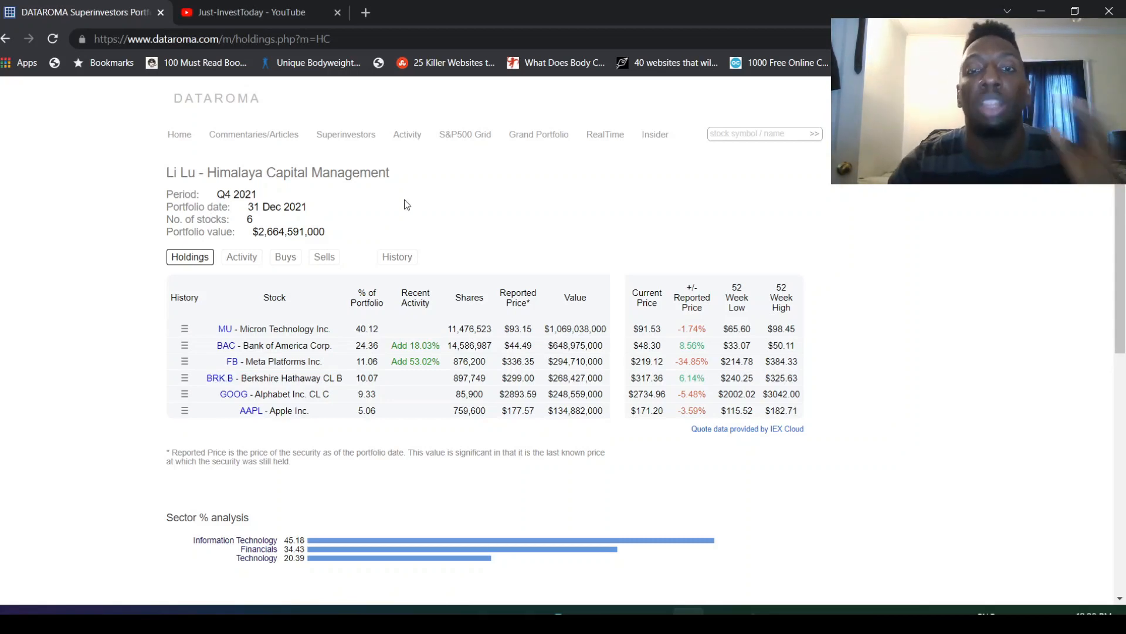
mouse_move(381, 224)
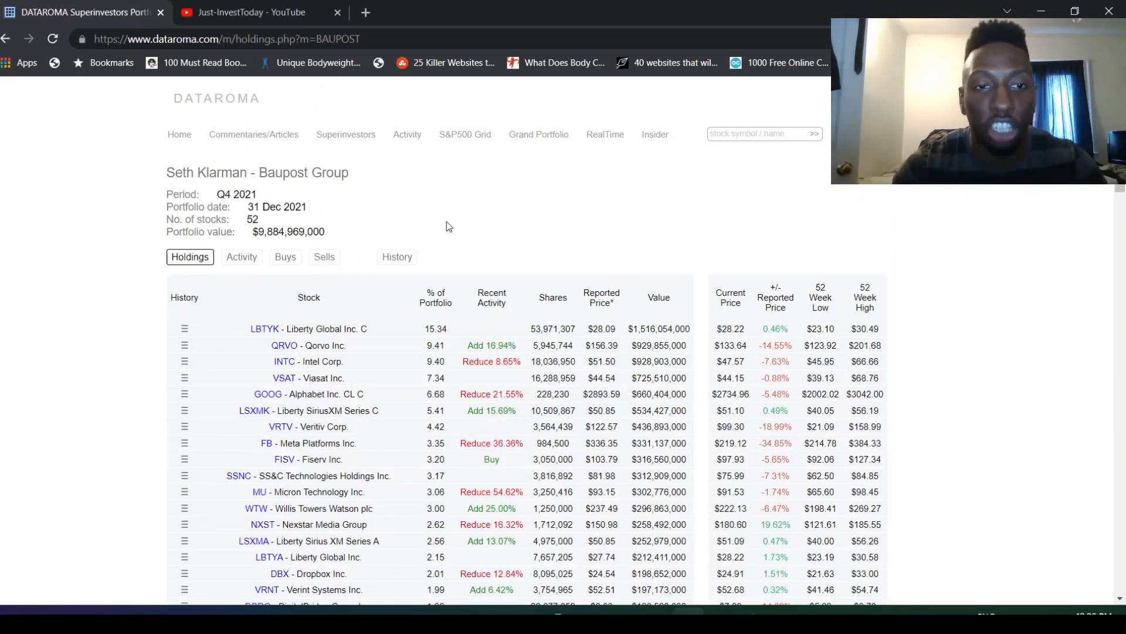
- Scroll through the Baupost Group Q4 2021 holdings table
scroll("down", 3)
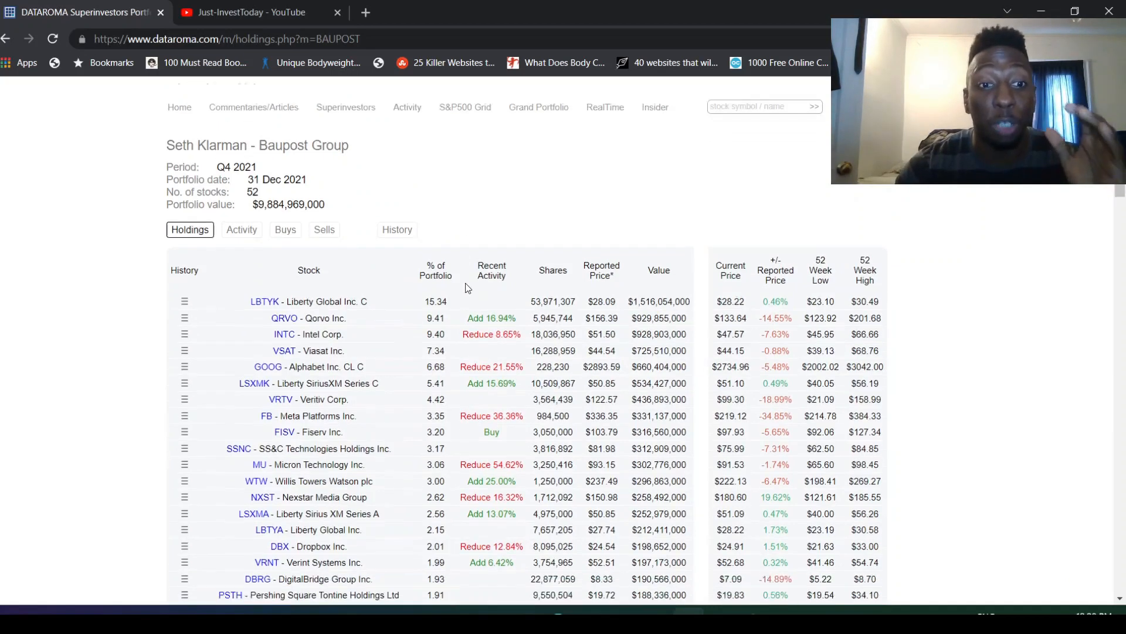
scroll("down", 3)
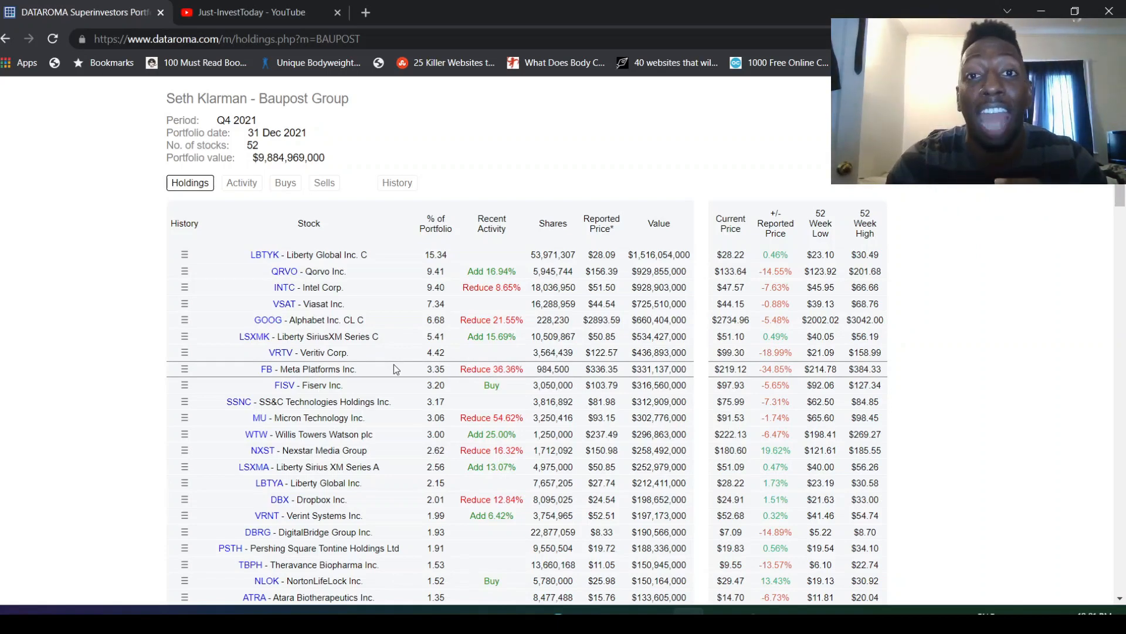
mouse_move(352, 399)
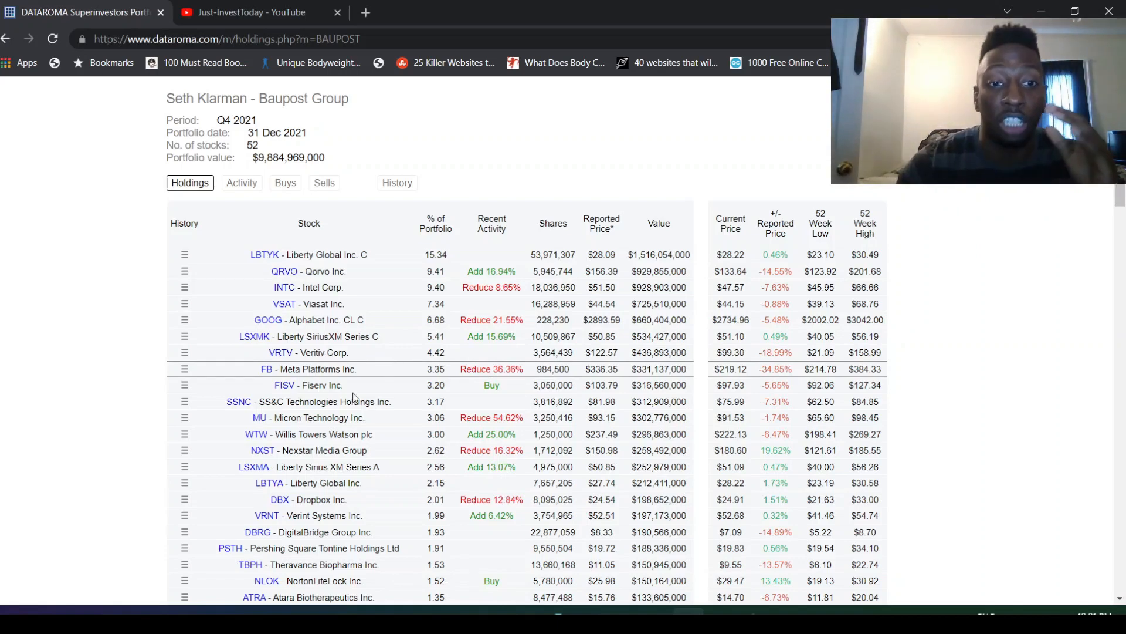
mouse_move(307, 368)
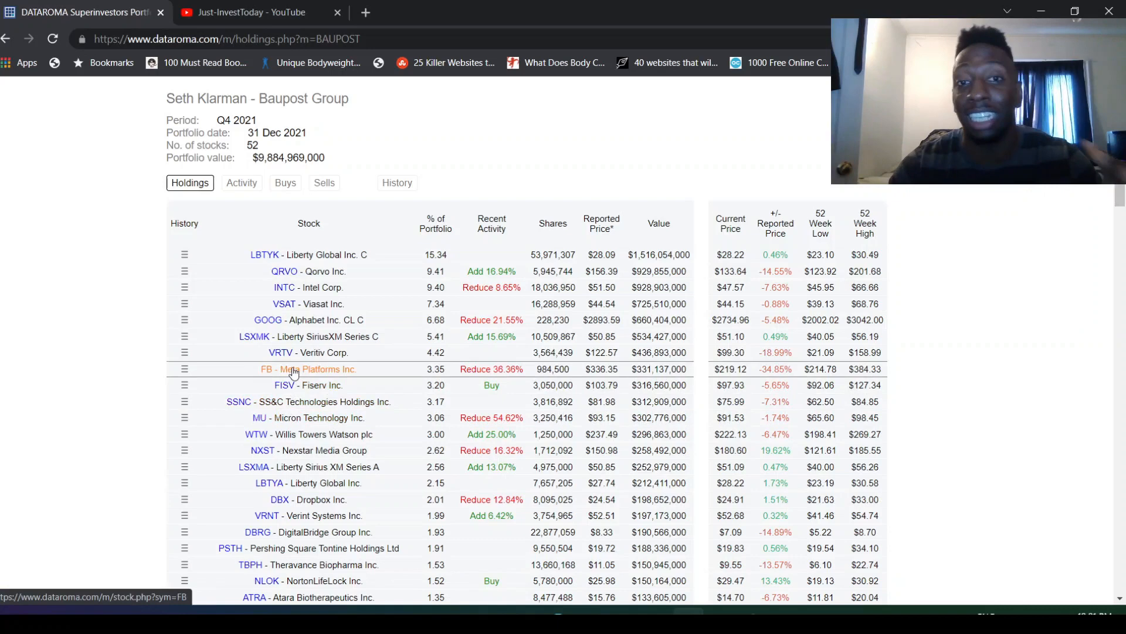
mouse_move(288, 369)
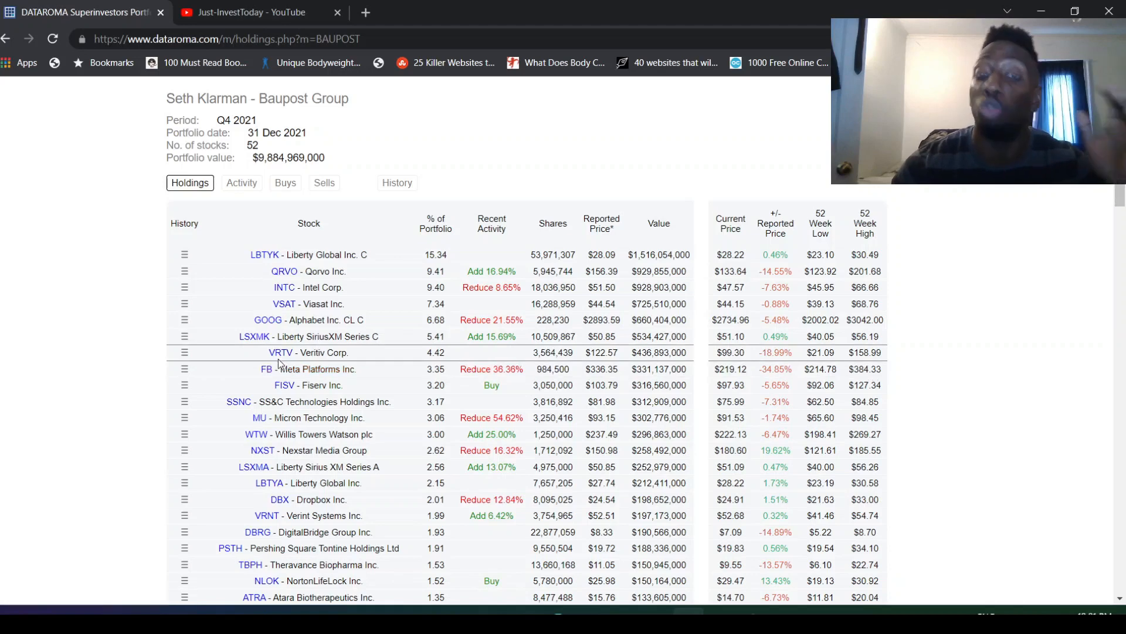
mouse_move(307, 368)
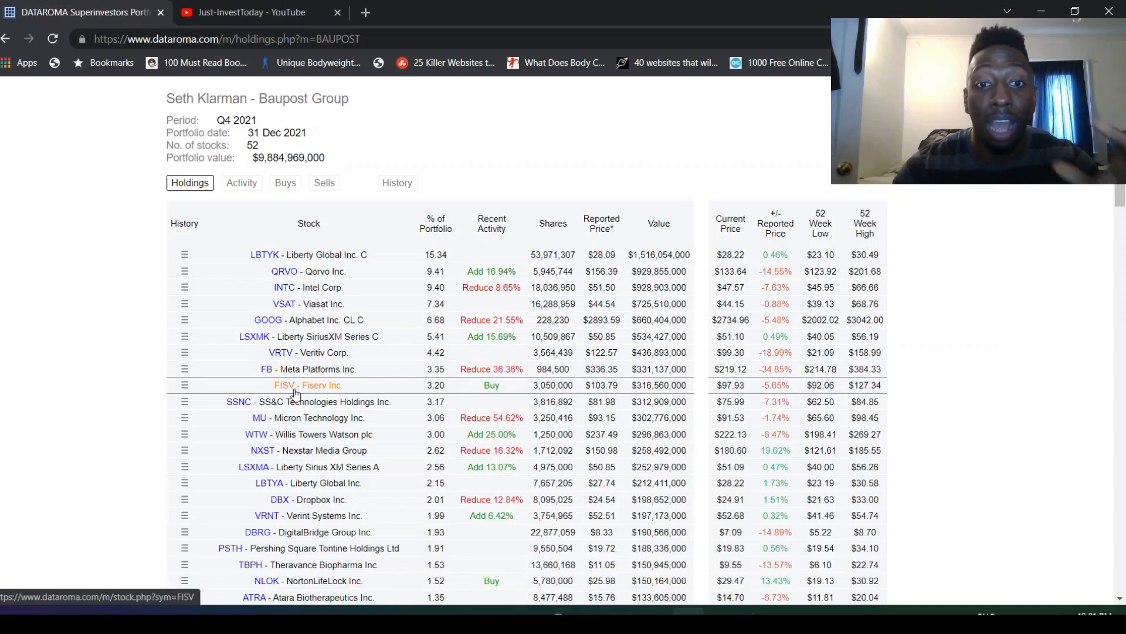
mouse_move(396, 384)
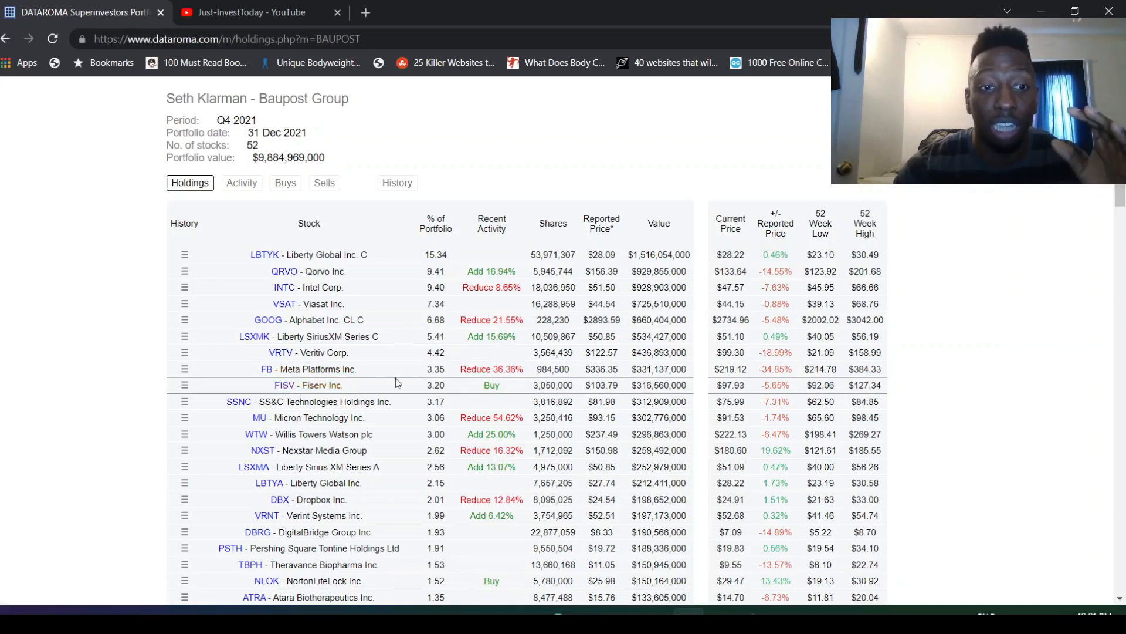
scroll("down", 3)
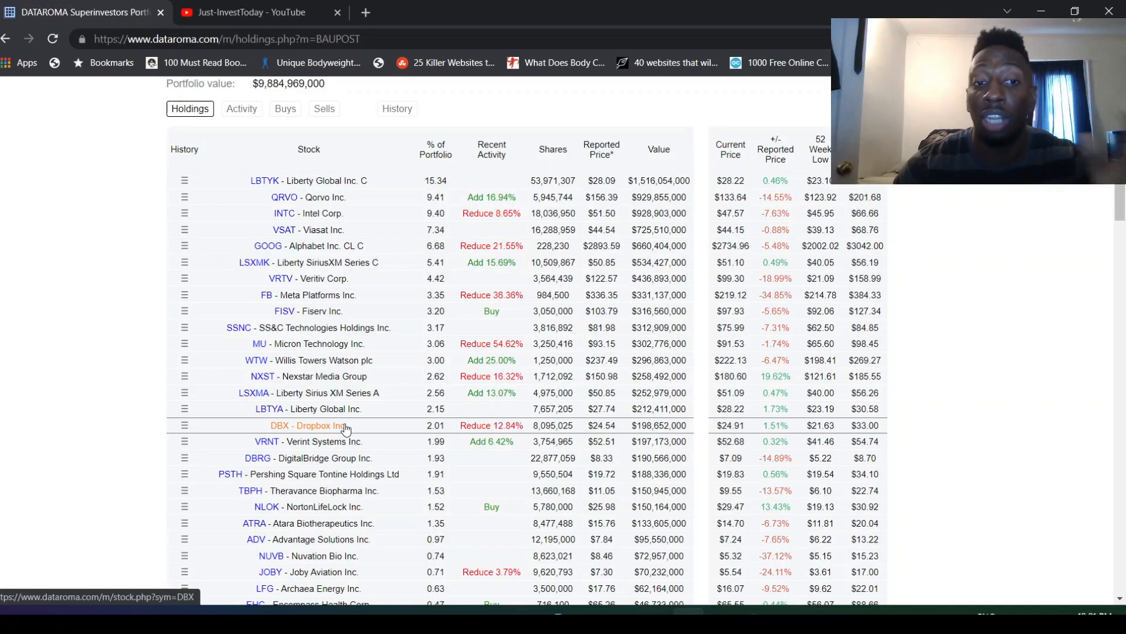
scroll("down", 3)
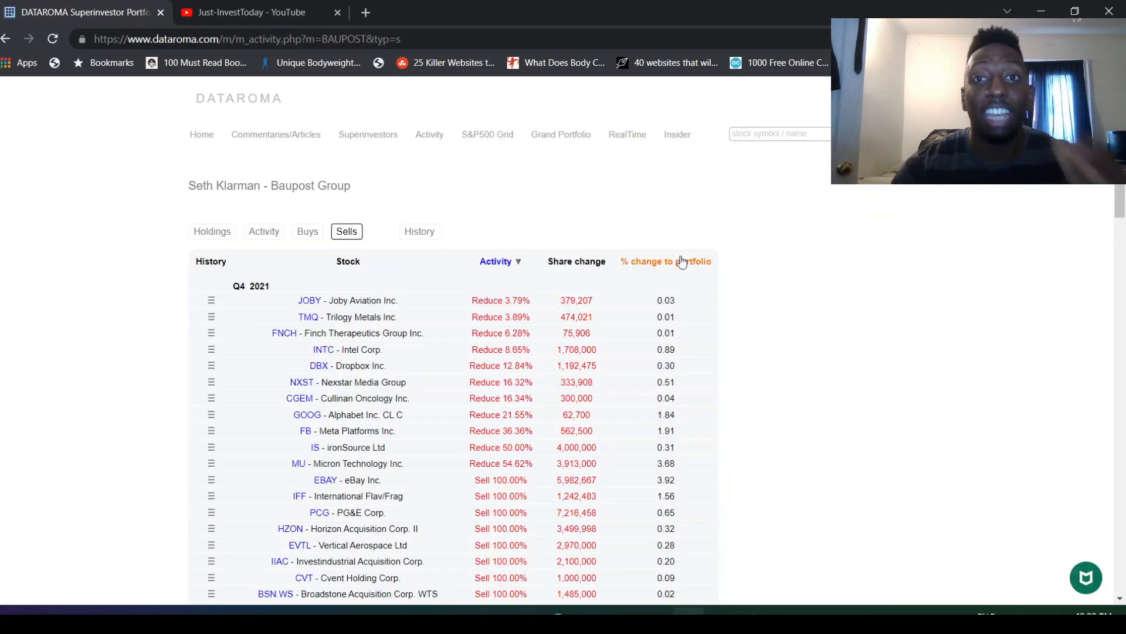
- Scroll through Baupost's sells, including Intel, Micron and Meta reductions and the eBay exit
scroll("down", 3)
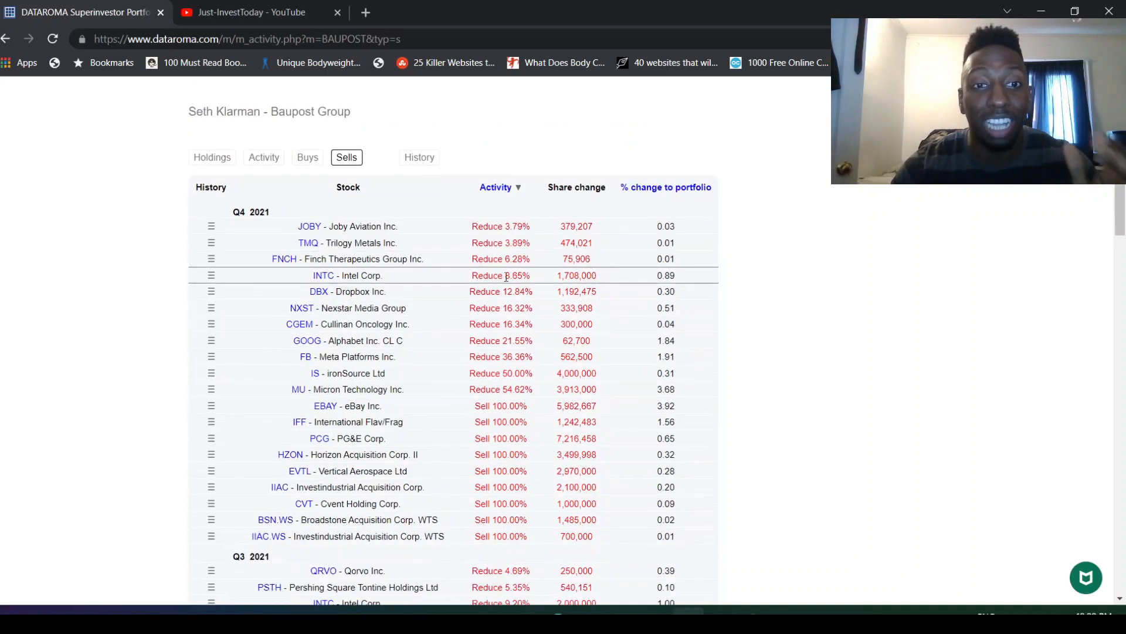
mouse_move(347, 275)
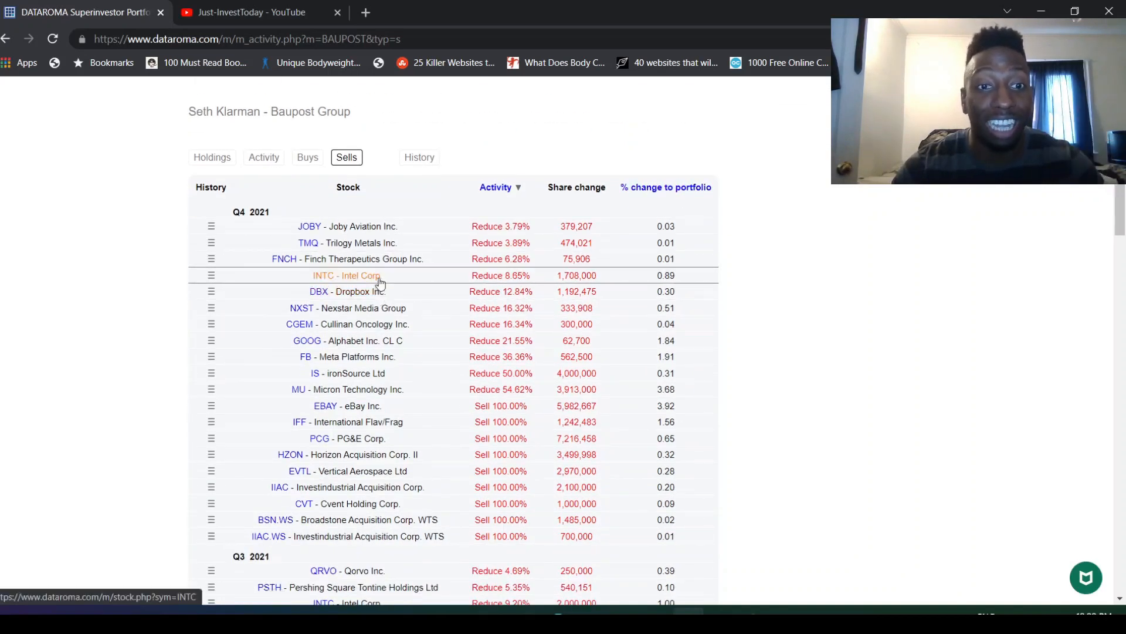
mouse_move(381, 413)
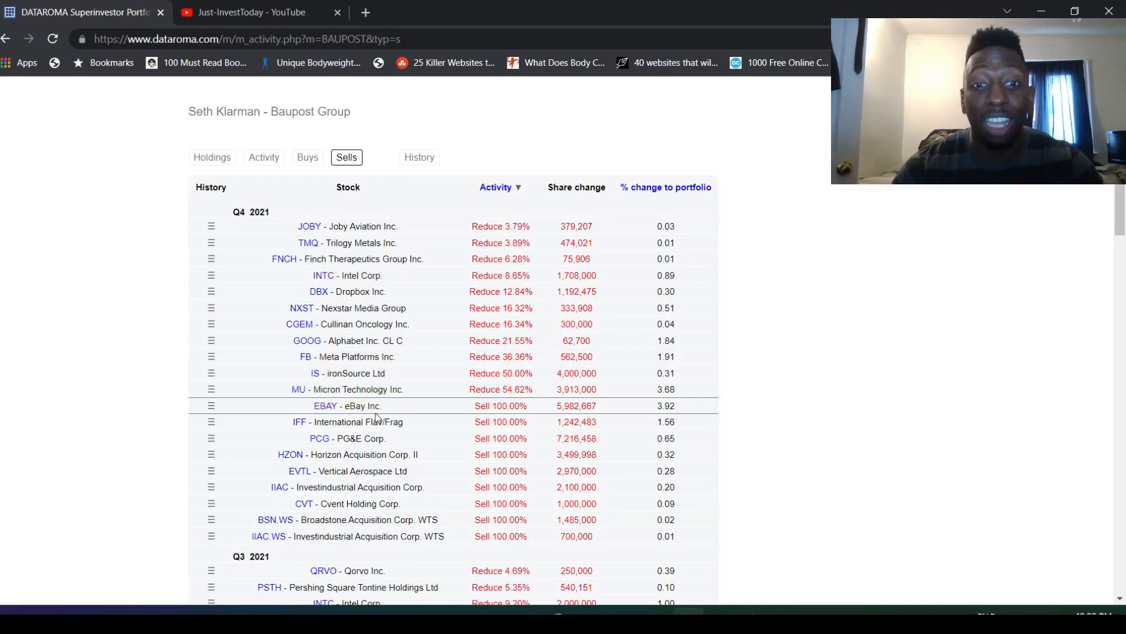
mouse_move(346, 389)
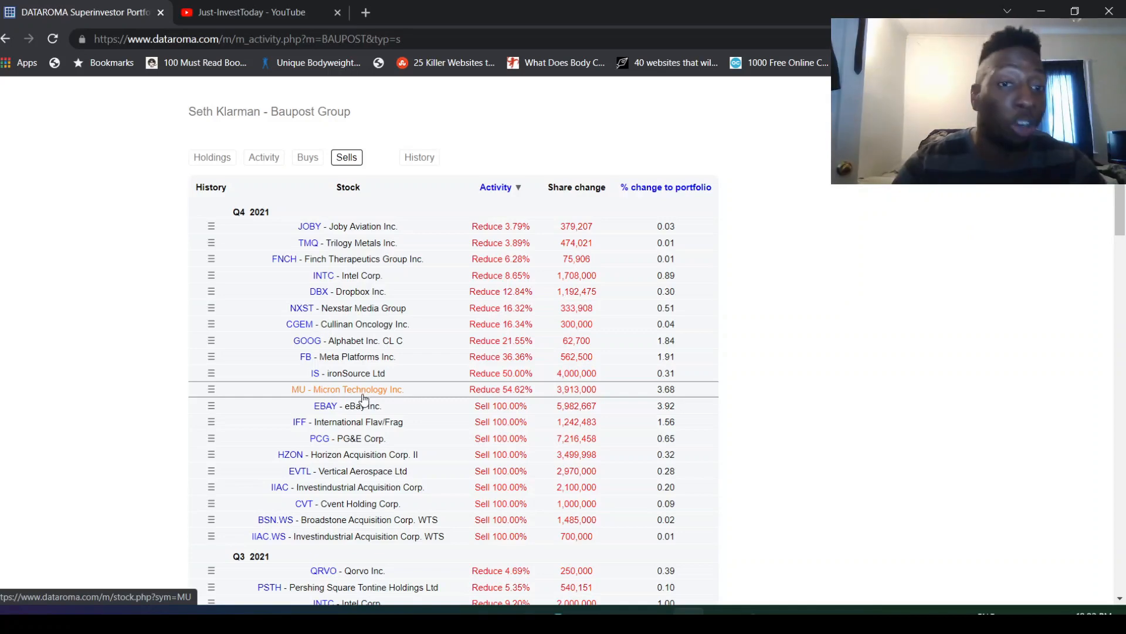
mouse_move(362, 382)
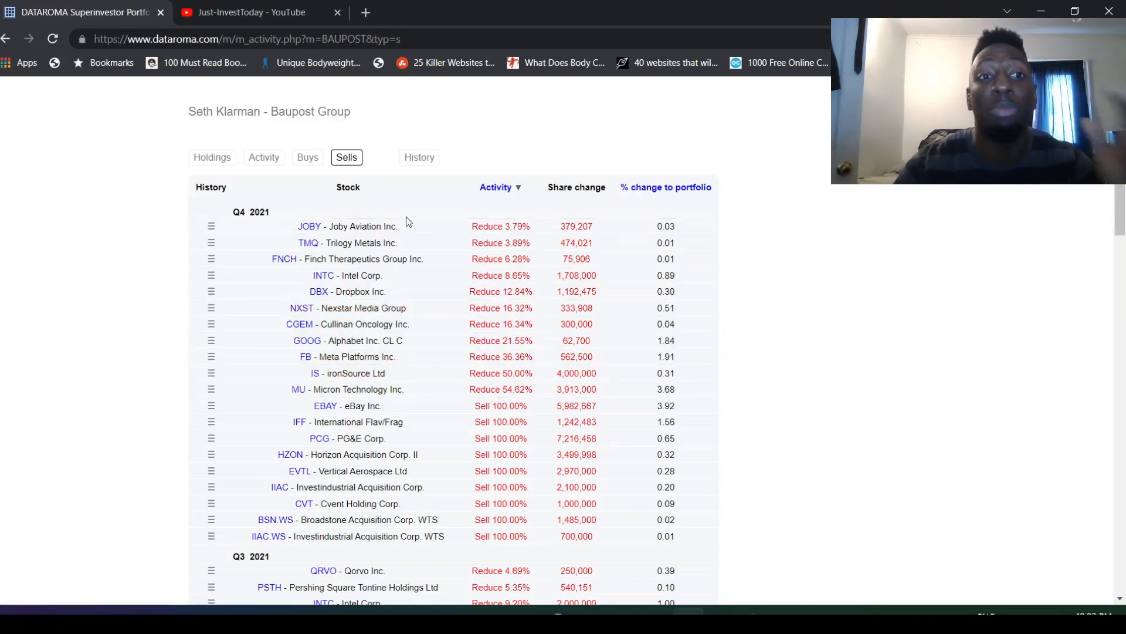
mouse_move(377, 225)
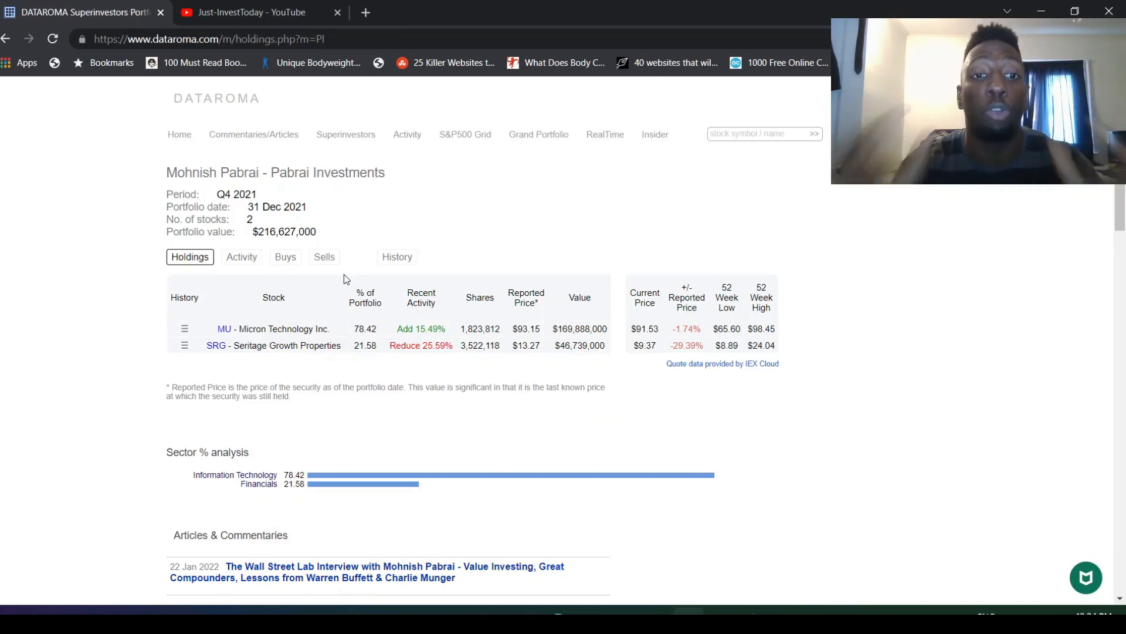
mouse_move(406, 325)
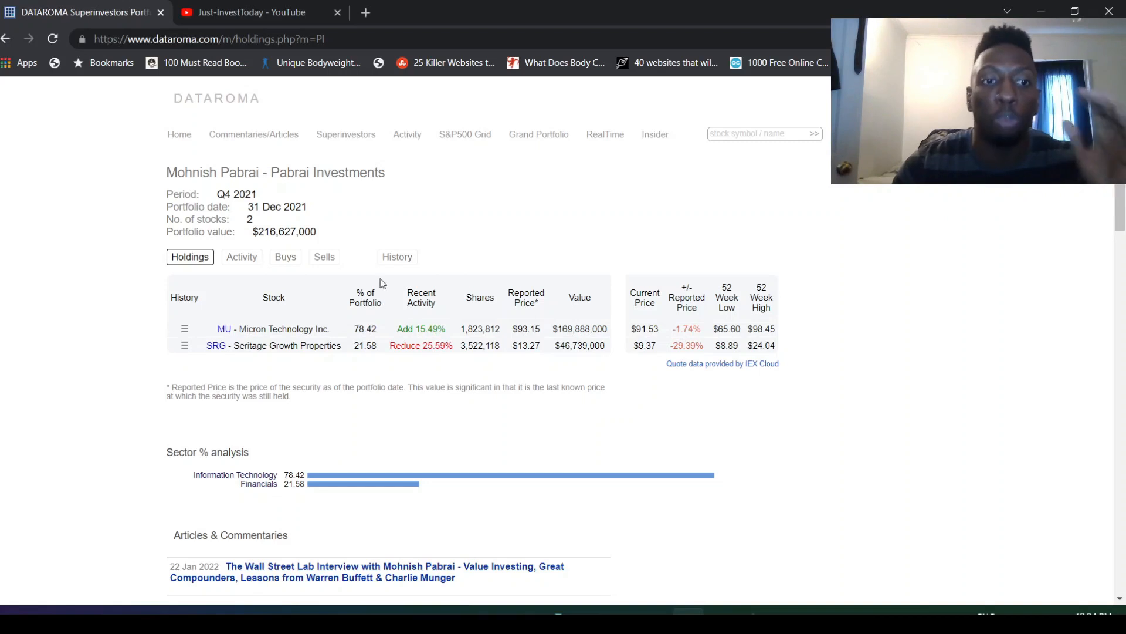
mouse_move(366, 345)
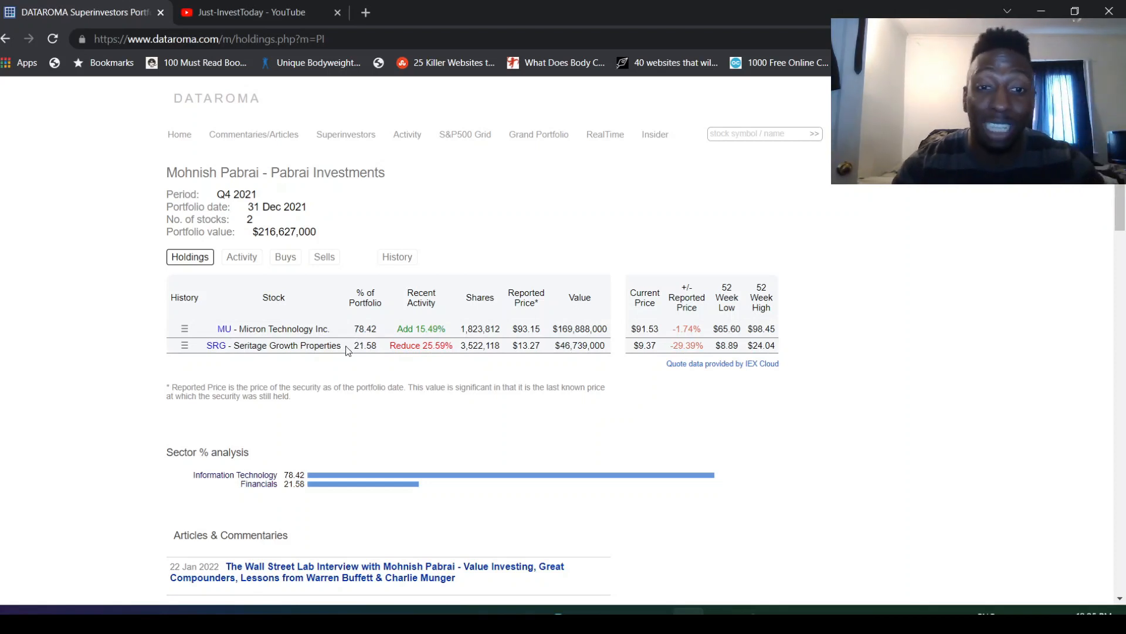
mouse_move(347, 339)
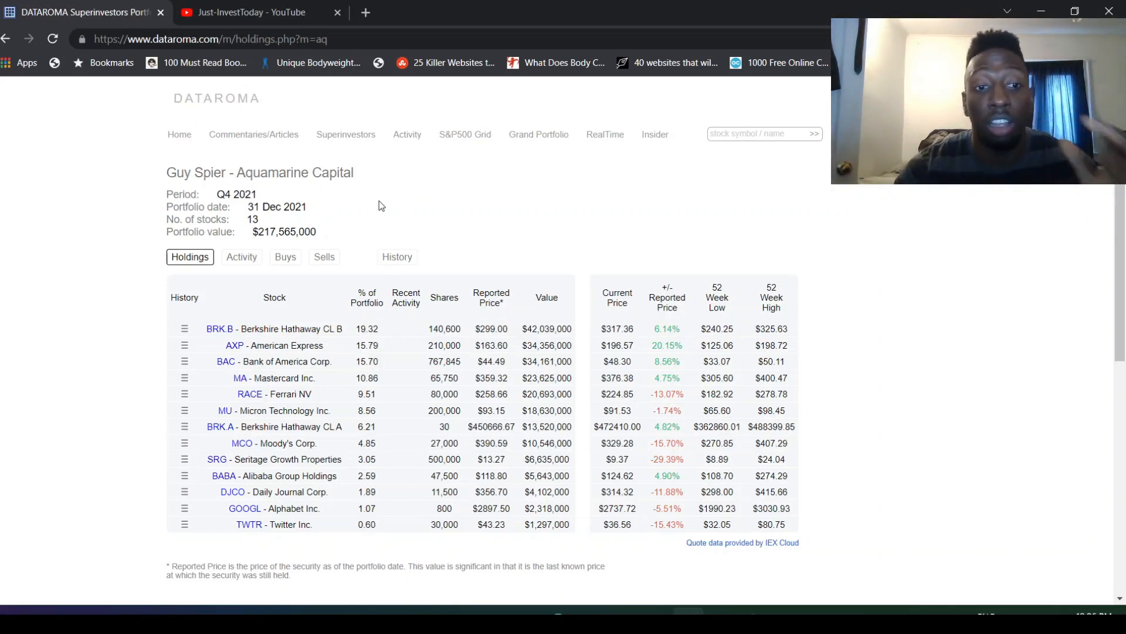
mouse_move(412, 223)
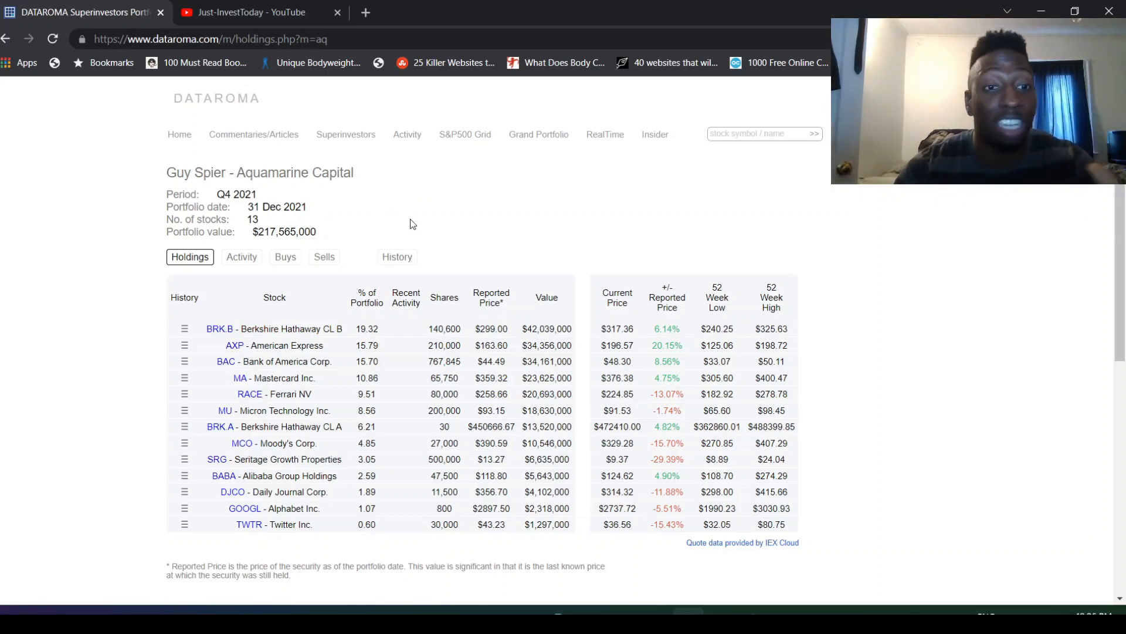
mouse_move(419, 218)
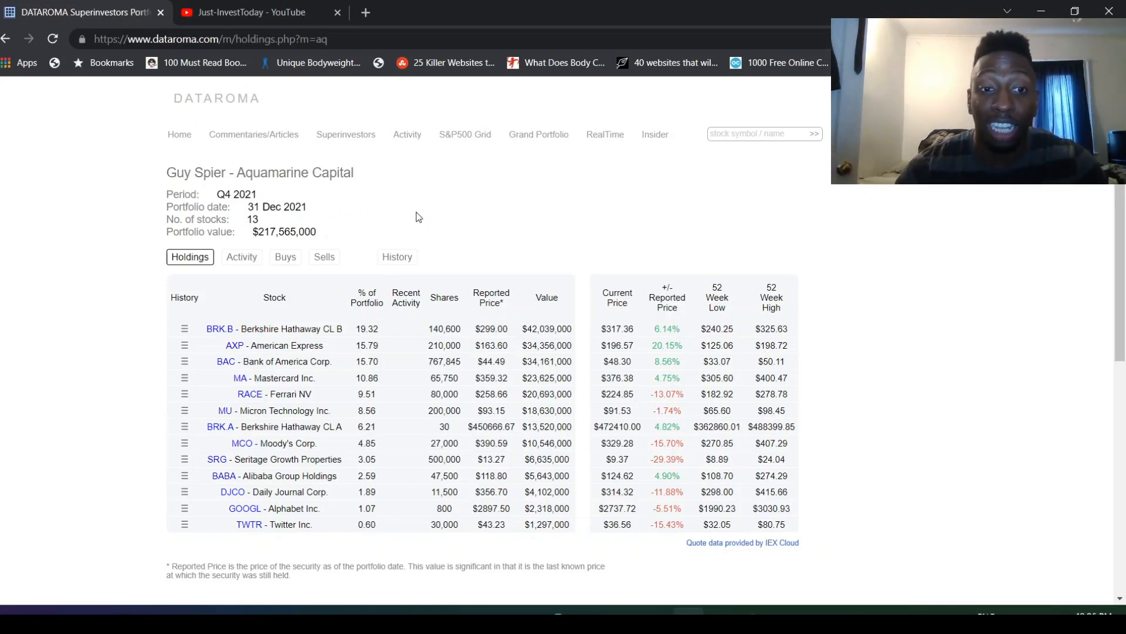
- Scroll down Aquamarine Capital's holdings to the sector breakdown led by Financials at 64.92%
scroll("down", 3)
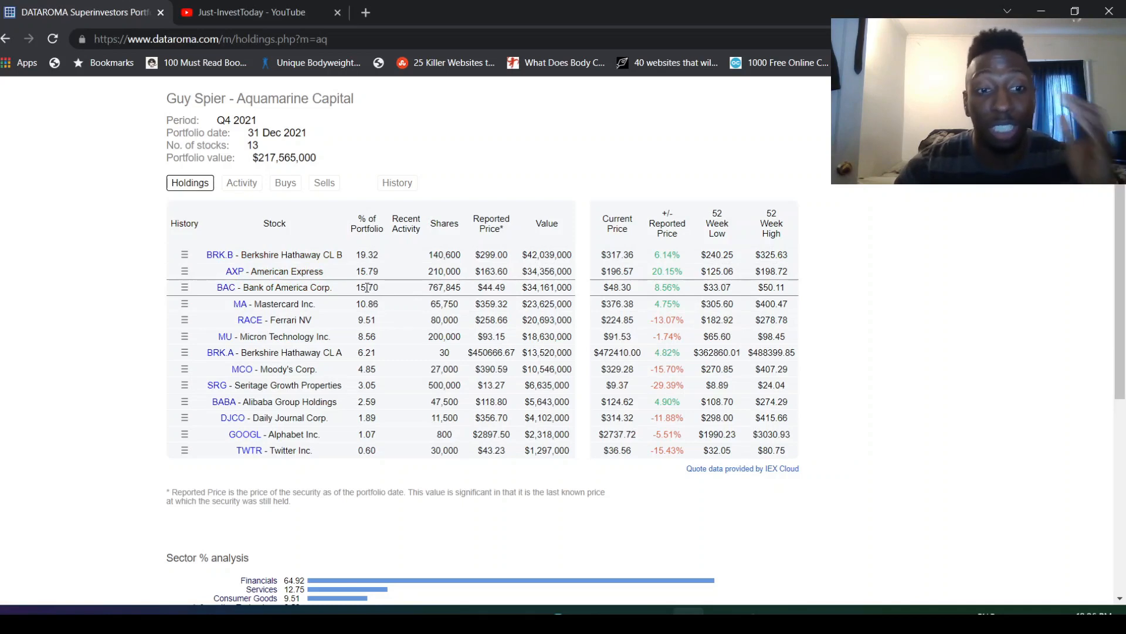
mouse_move(353, 304)
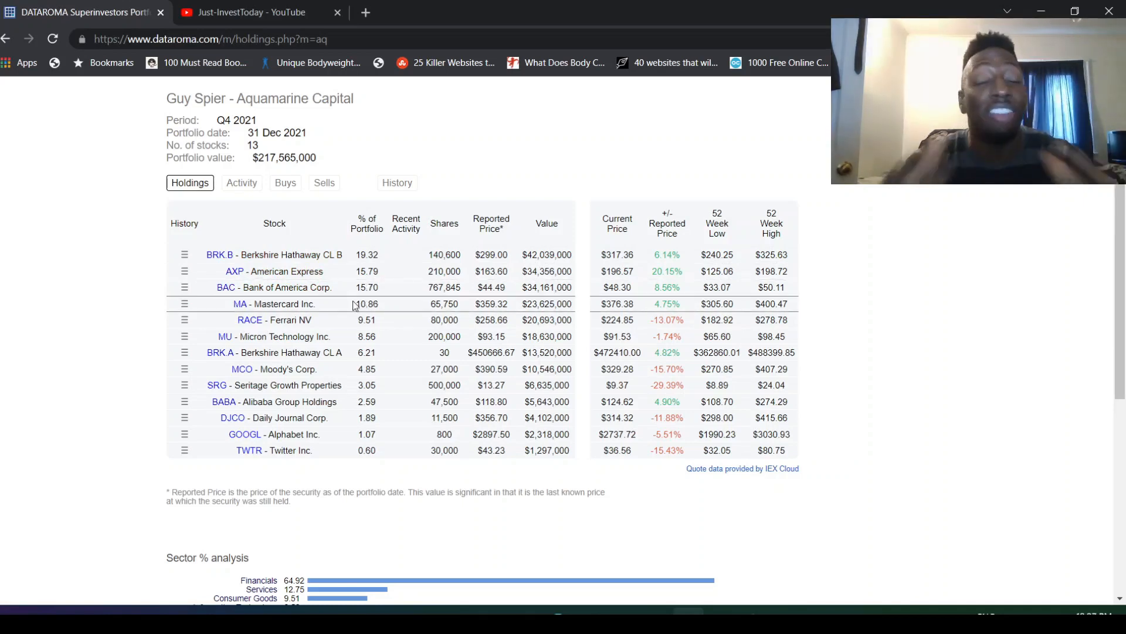